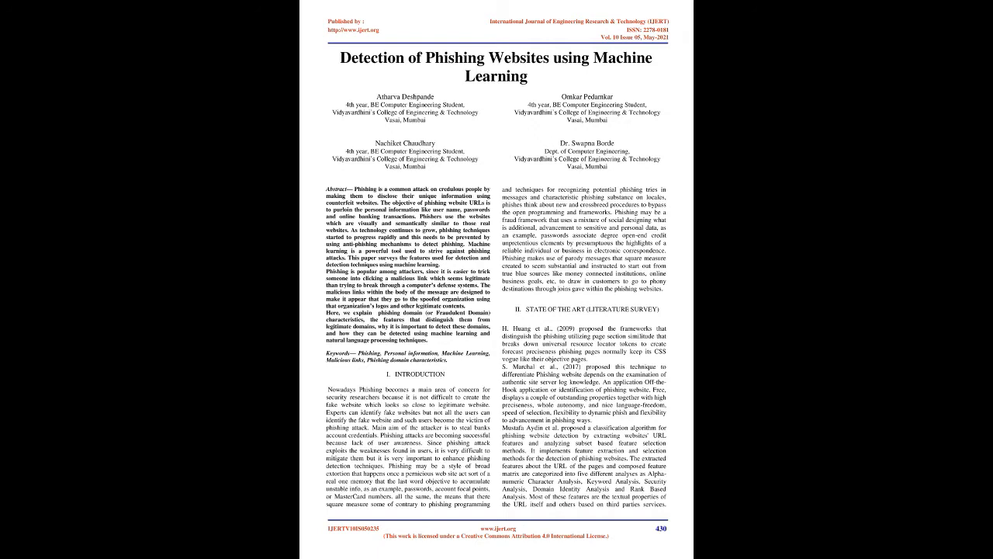
scroll(down, 3)
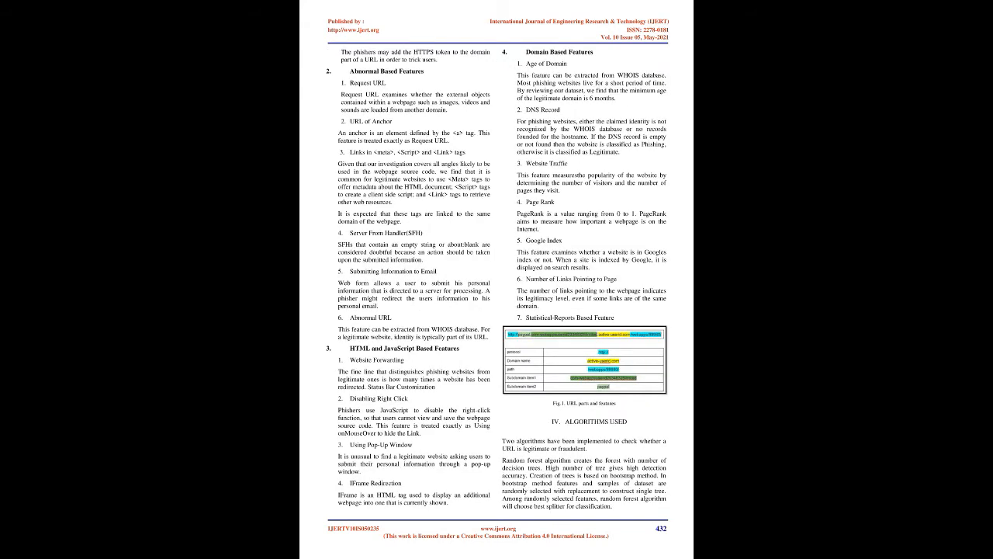